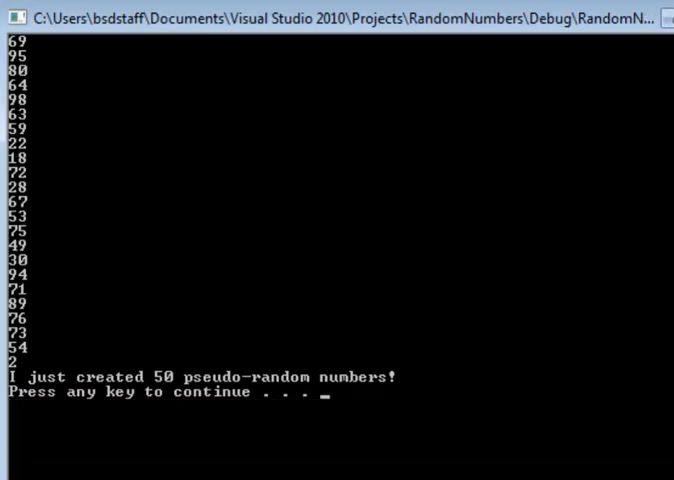
Re-run RandomNumbers for a fresh set of 50 numbers, view them, then close the console.
key(enter)
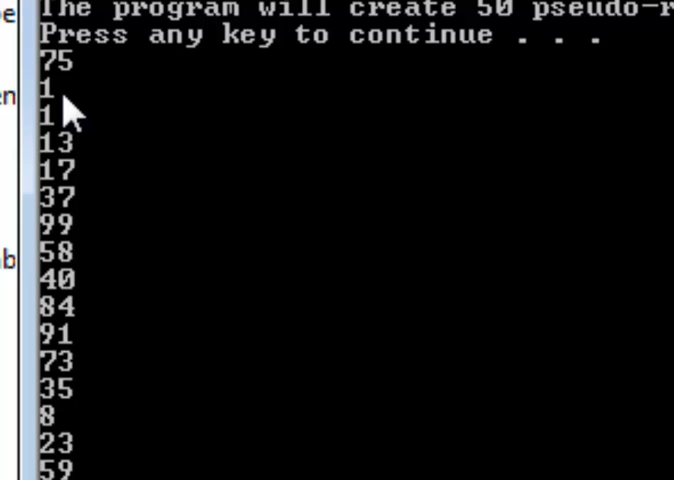
mouse_move(76, 250)
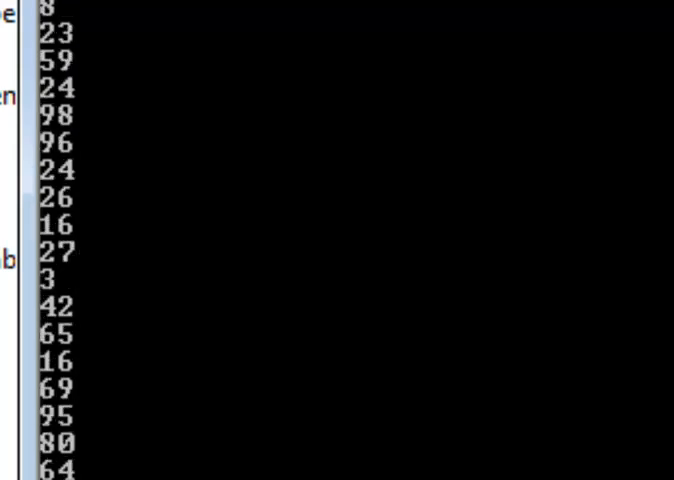
scroll(down, 3)
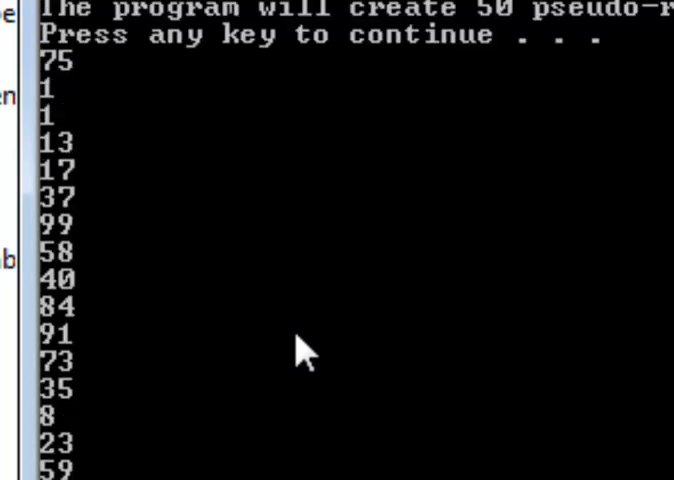
mouse_move(300, 350)
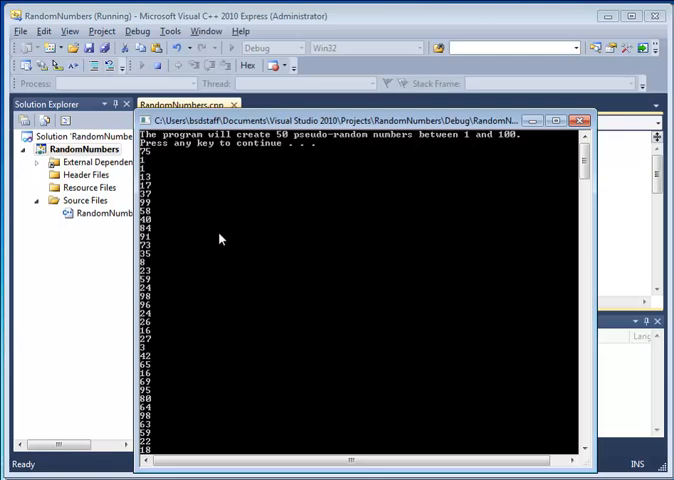
mouse_move(268, 216)
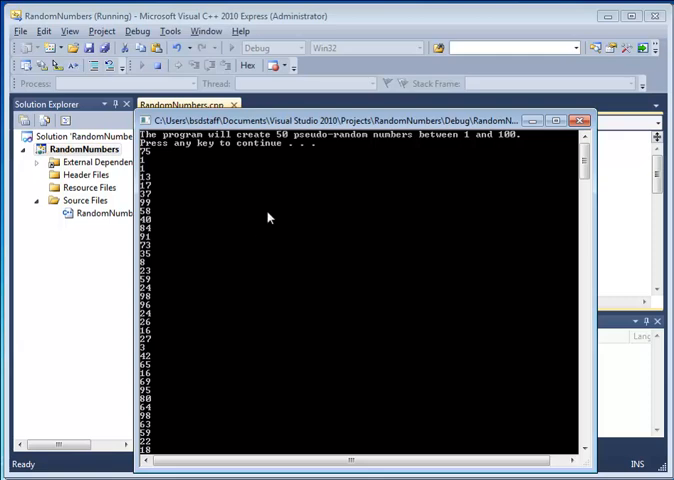
key(enter)
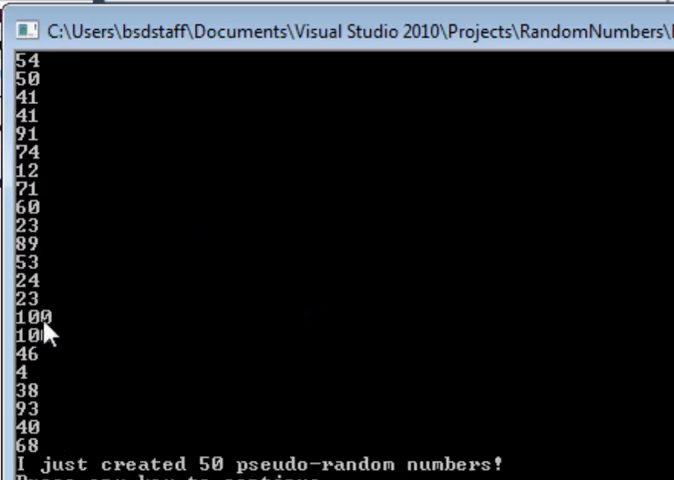
mouse_move(240, 392)
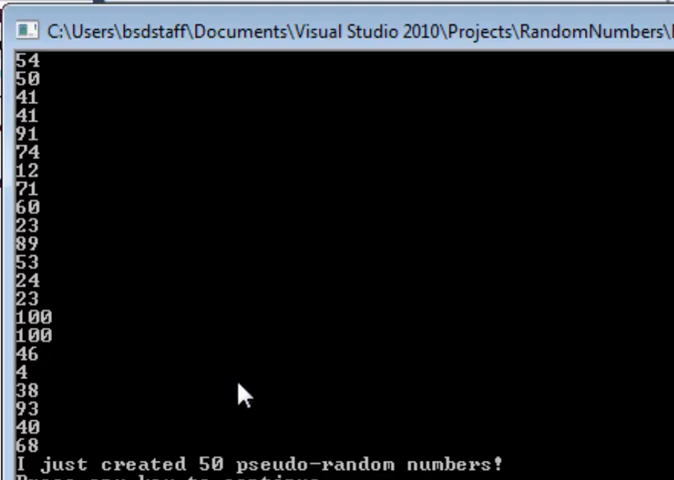
mouse_move(236, 388)
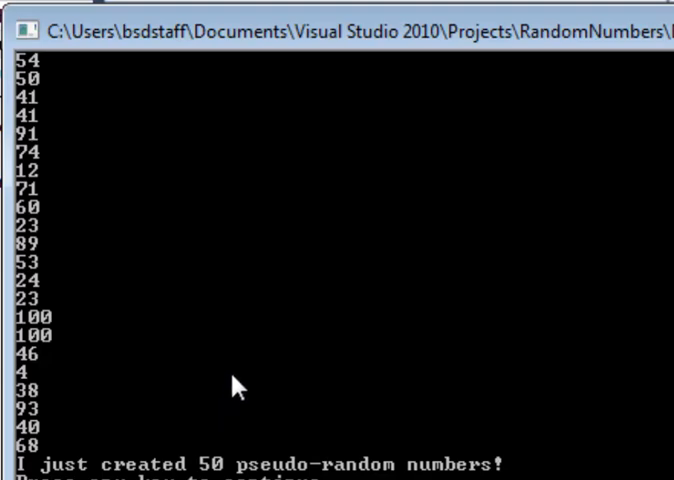
key(enter)
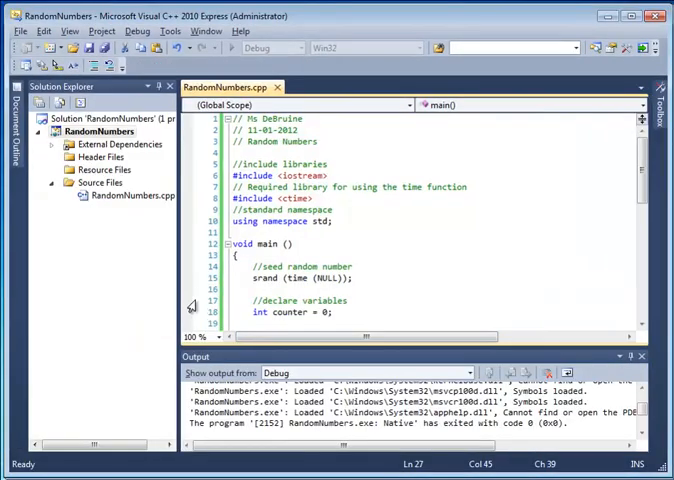
mouse_move(644, 178)
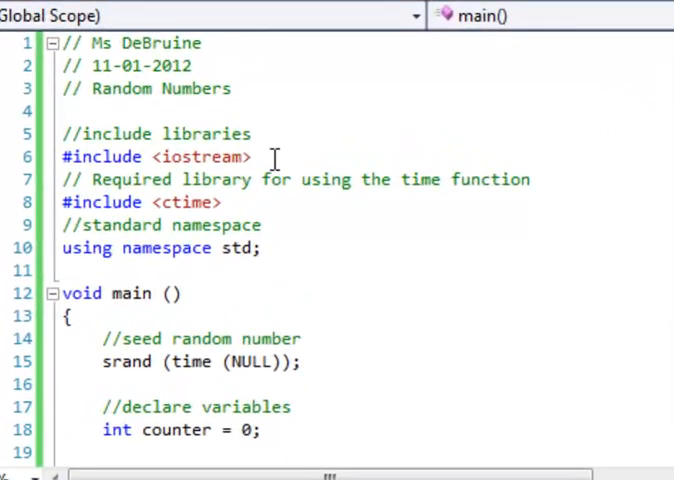
triple_click(156, 156)
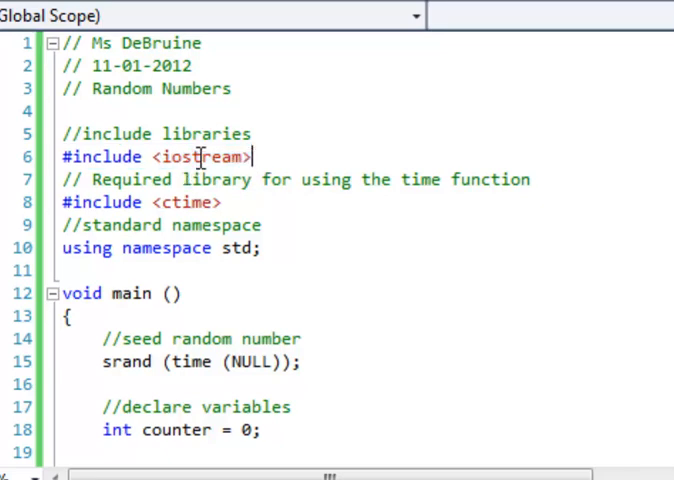
double_click(200, 156)
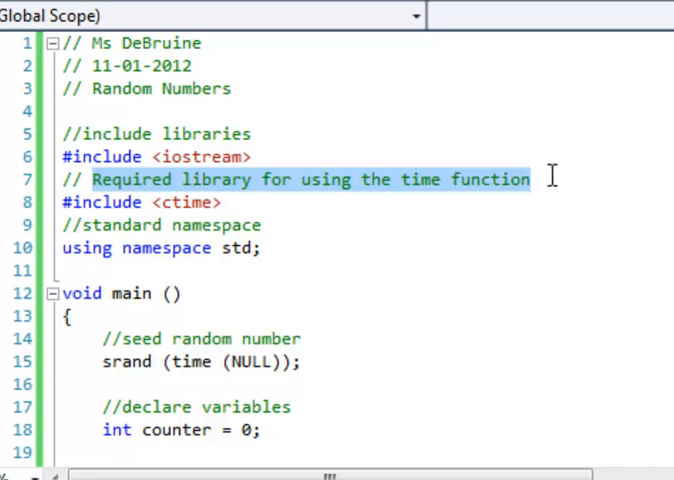
click(216, 202)
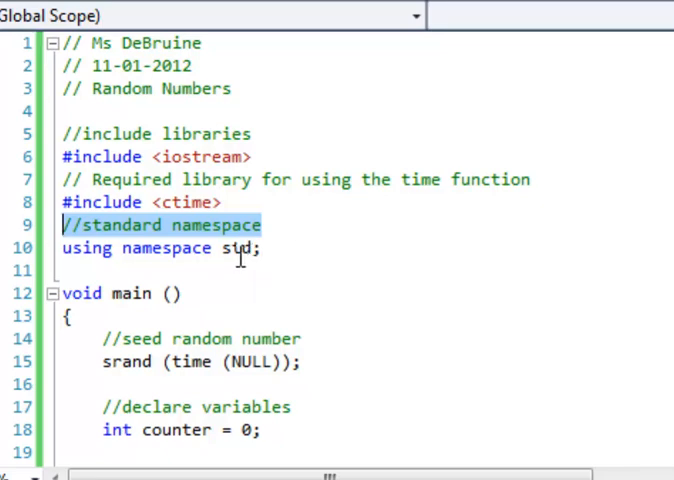
scroll(down, 3)
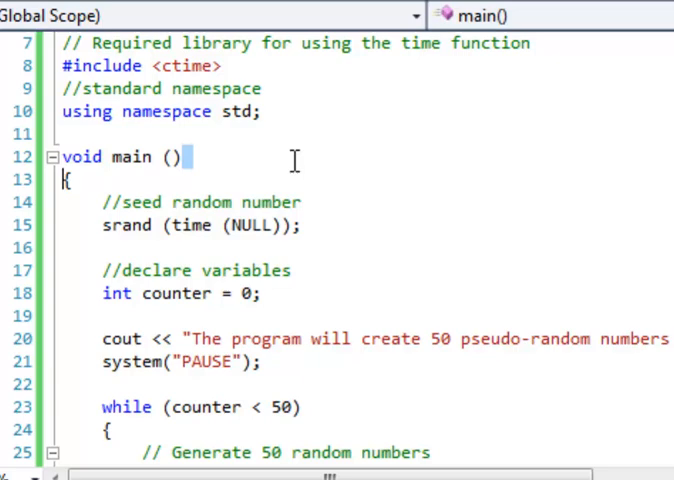
scroll(down, 3)
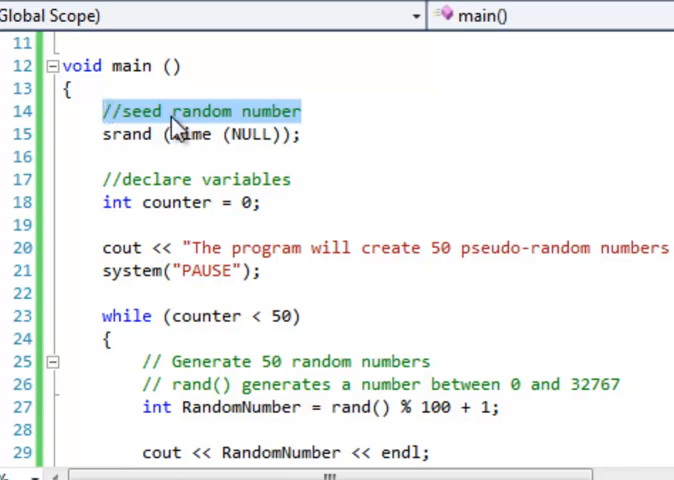
double_click(204, 112)
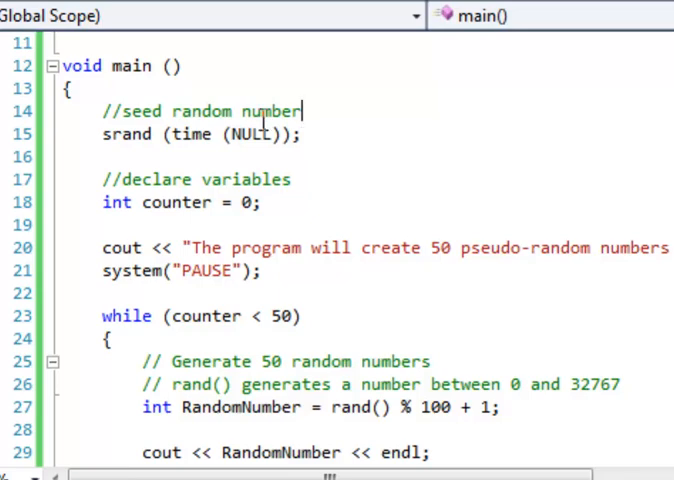
double_click(144, 112)
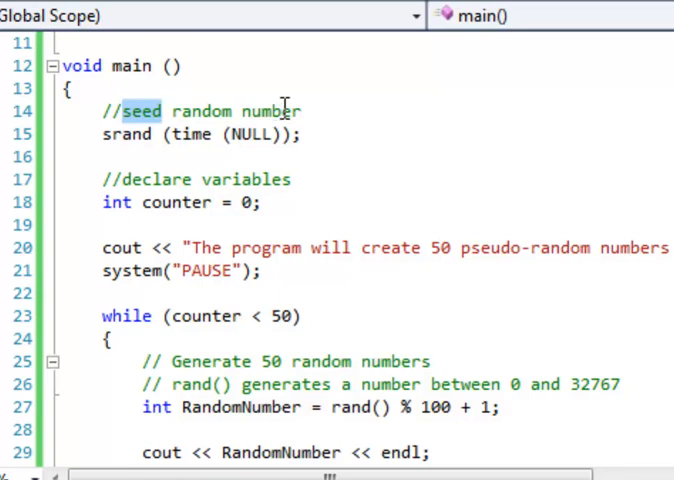
double_click(192, 134)
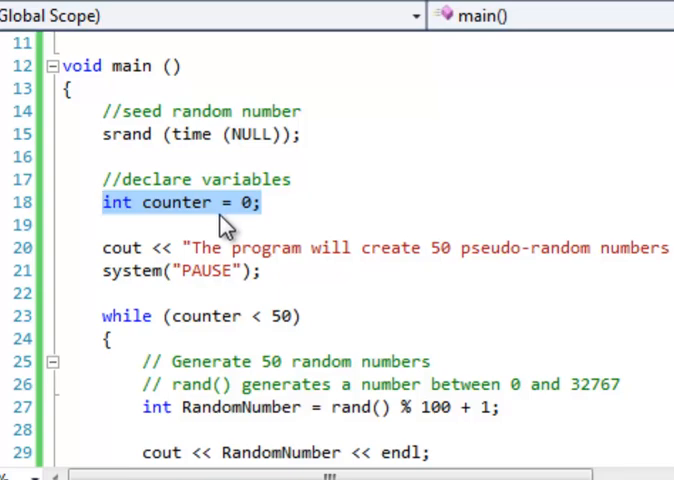
scroll(down, 3)
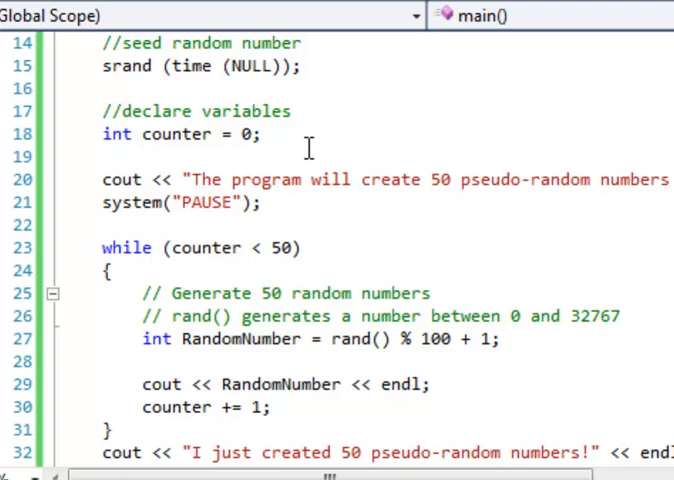
mouse_move(178, 198)
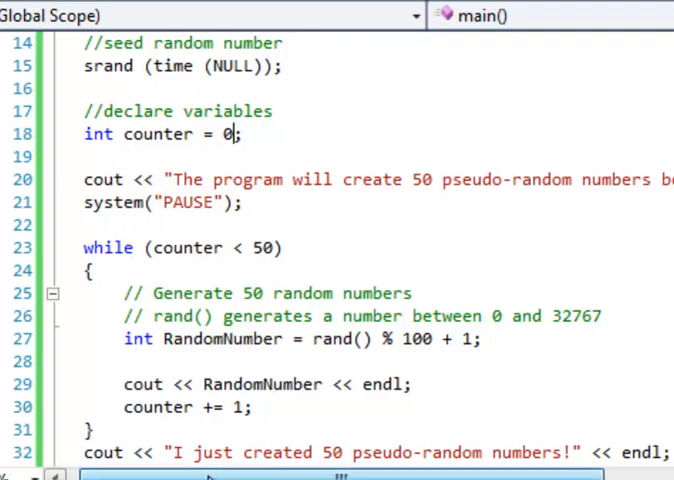
scroll(right, 3)
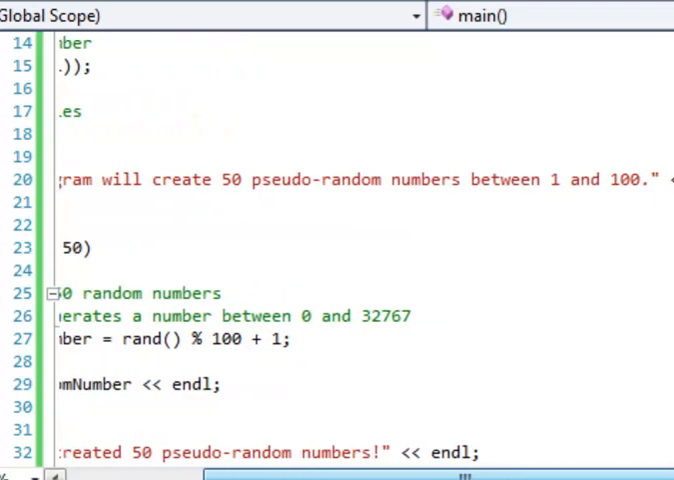
scroll(left, 3)
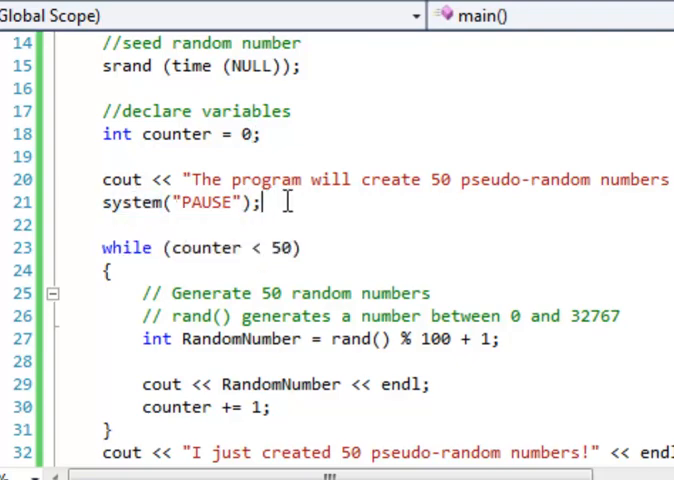
mouse_move(484, 276)
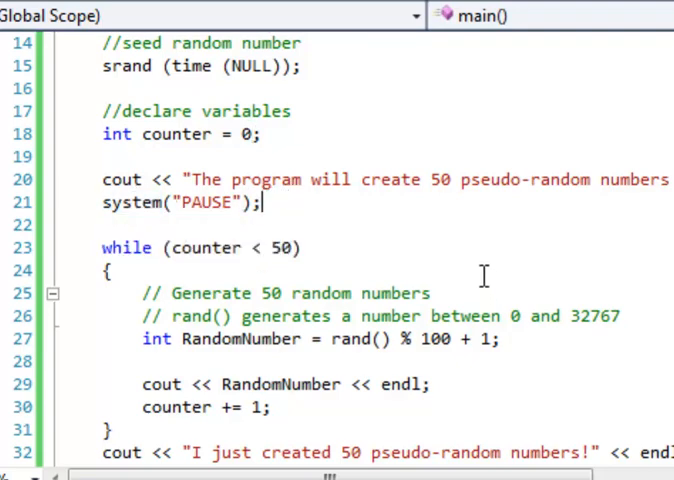
scroll(down, 3)
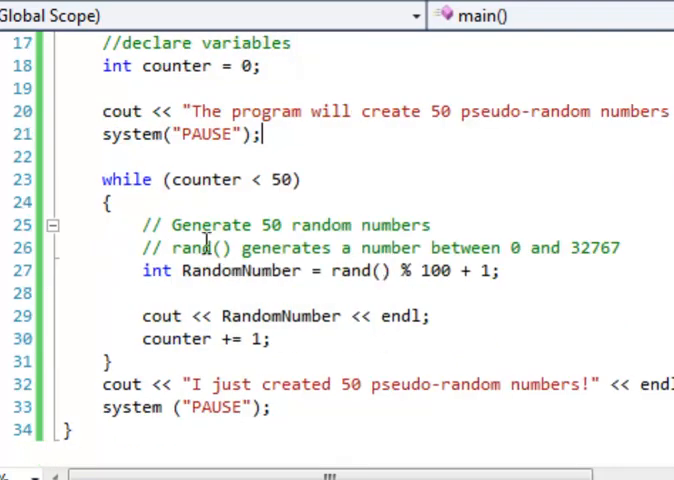
double_click(124, 180)
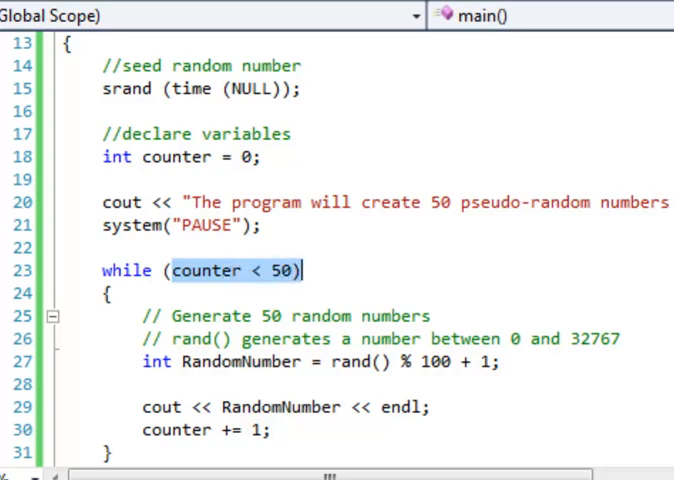
scroll(down, 3)
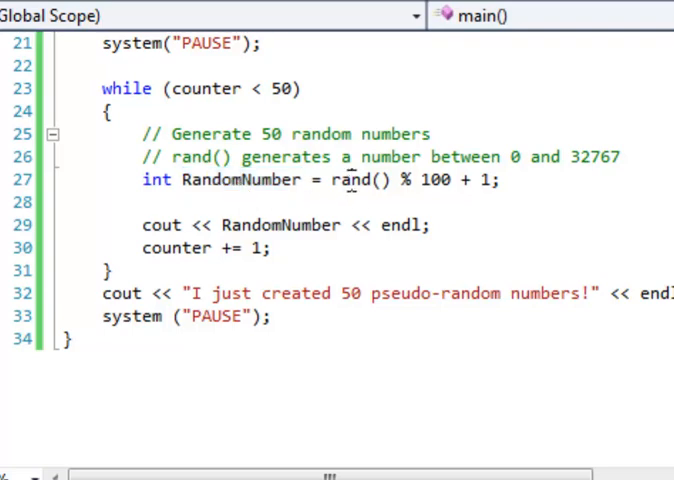
double_click(352, 180)
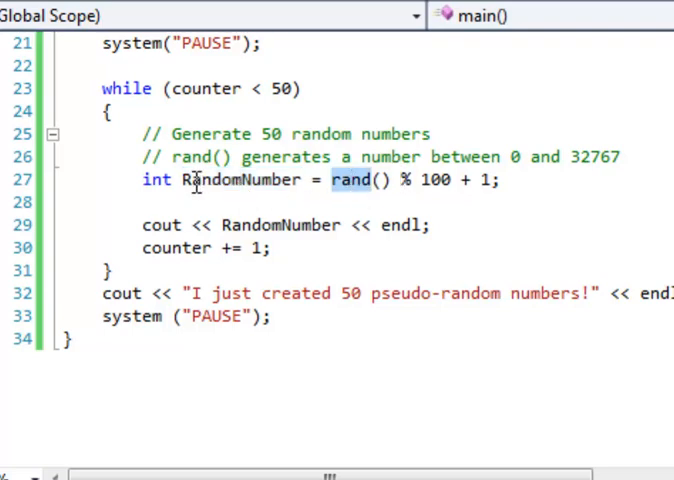
double_click(238, 180)
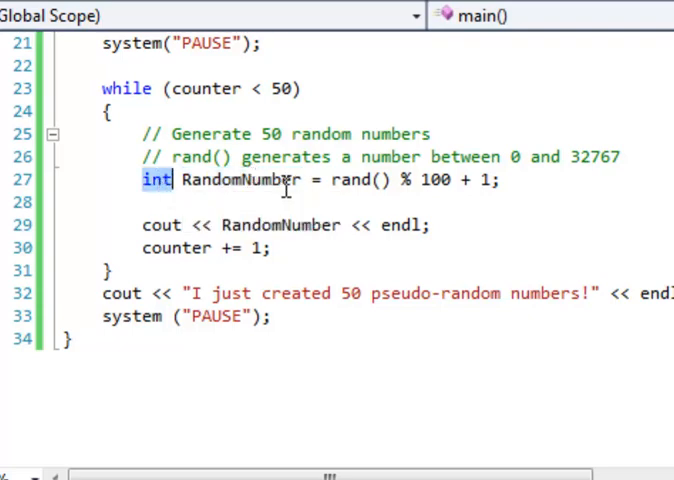
double_click(238, 180)
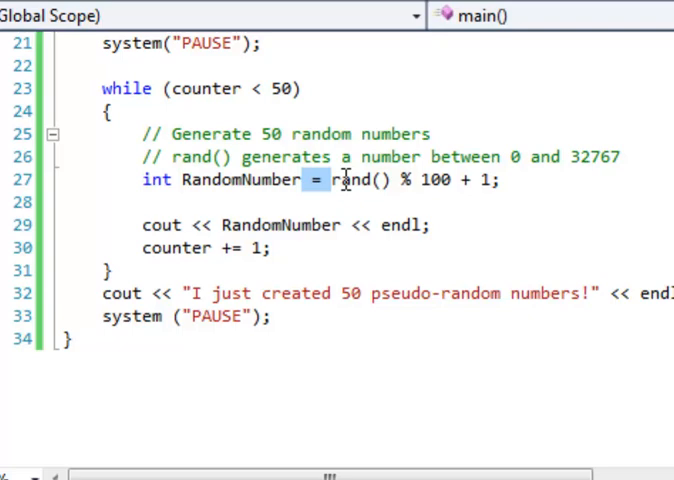
double_click(344, 180)
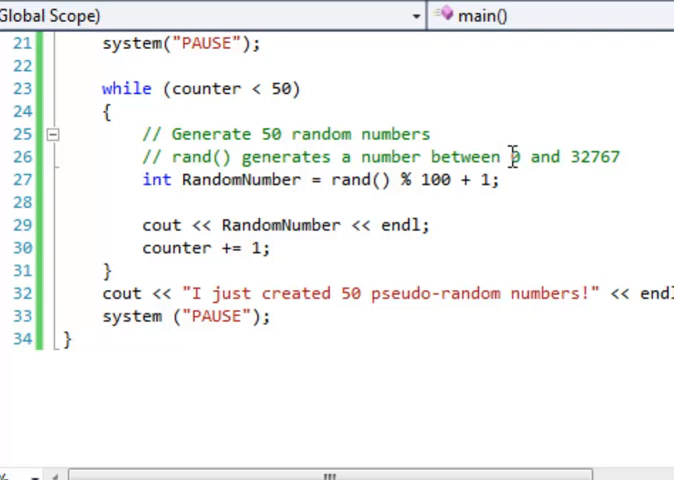
drag(512, 156, 620, 156)
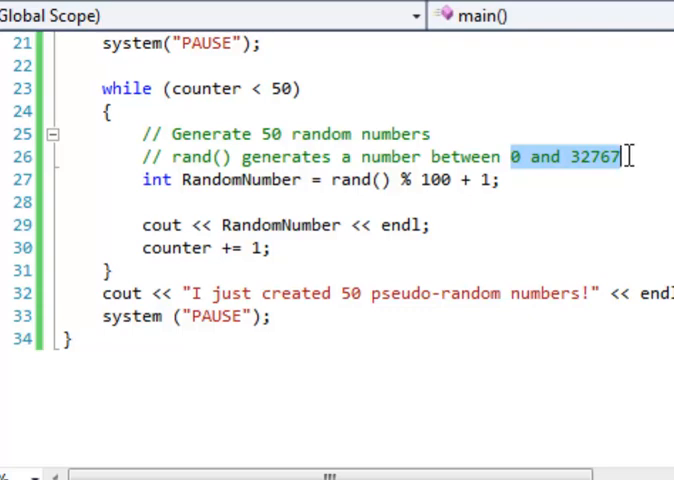
click(620, 156)
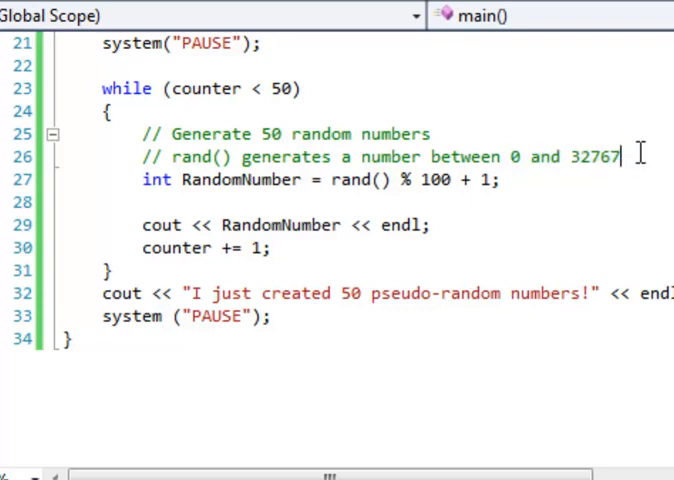
double_click(596, 156)
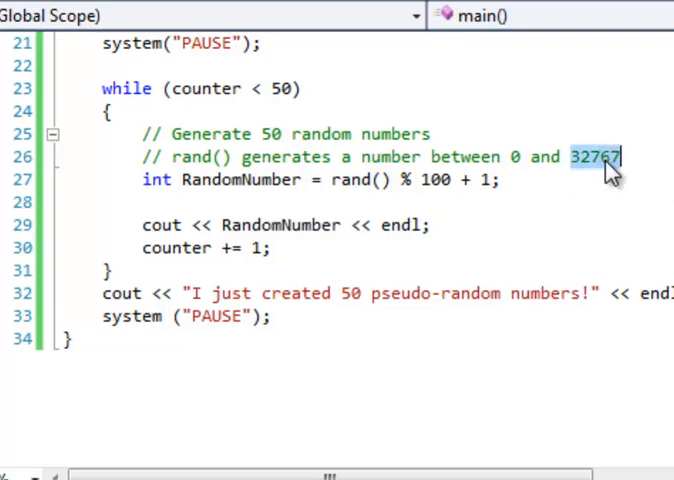
mouse_move(436, 180)
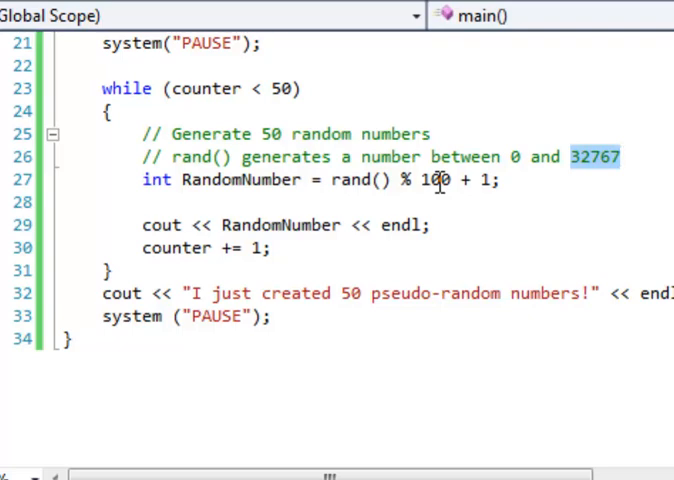
double_click(436, 180)
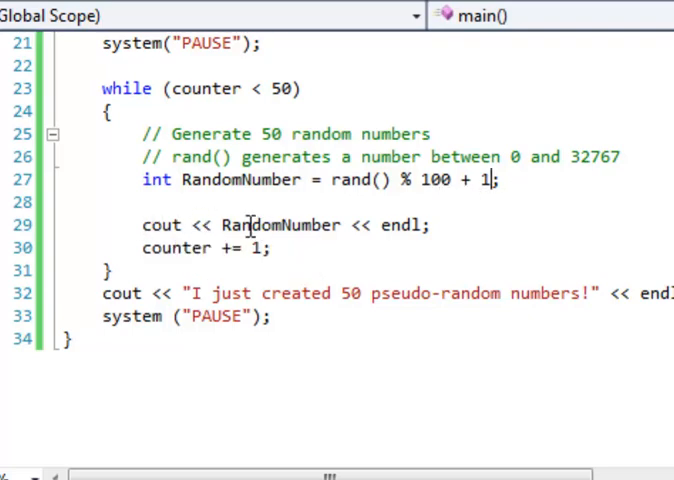
Highlight RandomNumber in the output line before launching the project.
double_click(280, 224)
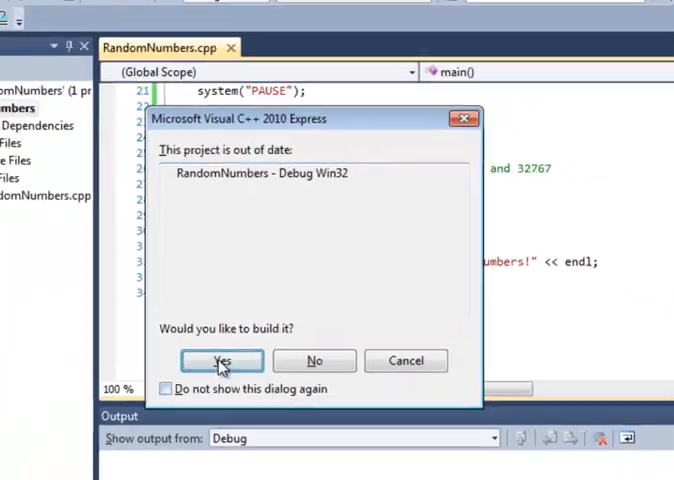
Confirm the rebuild, let the program print its 50 numbers, then dismiss the console.
click(220, 360)
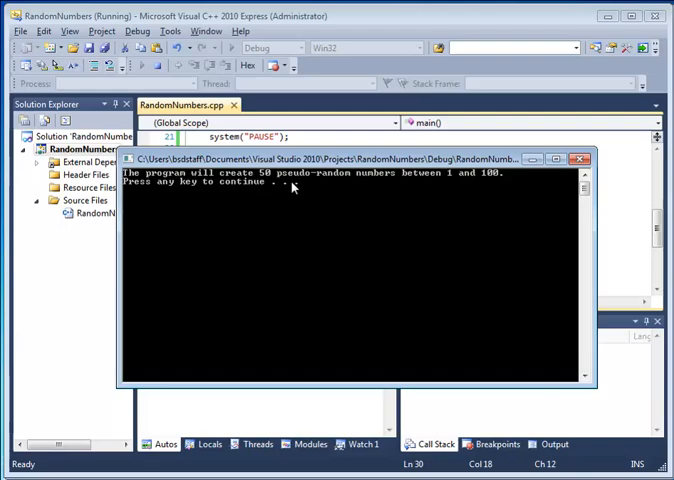
key(enter)
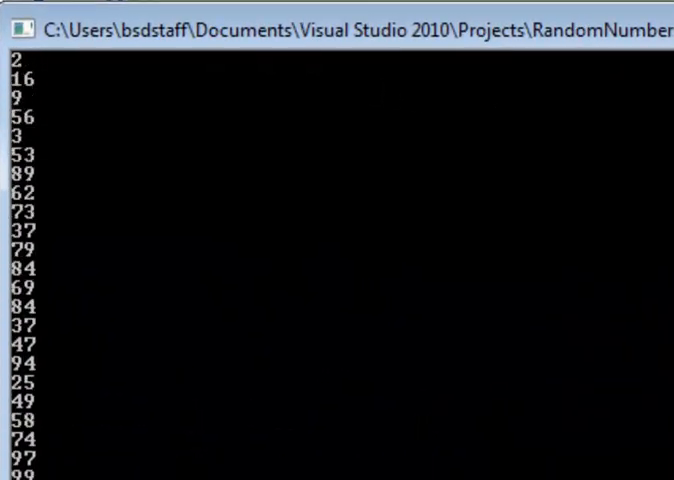
scroll(down, 3)
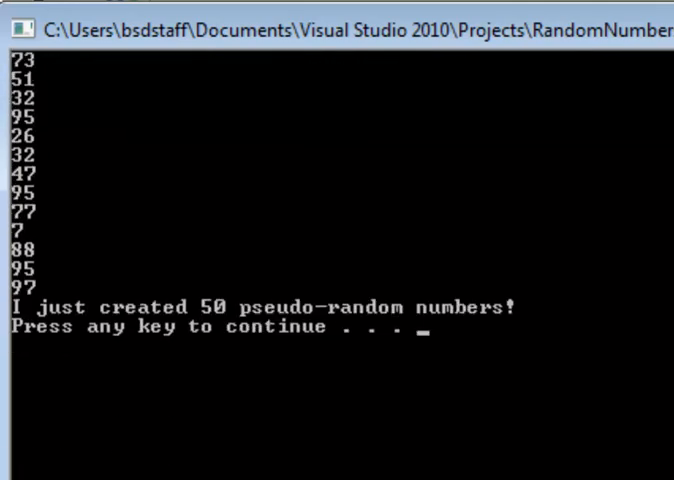
key(enter)
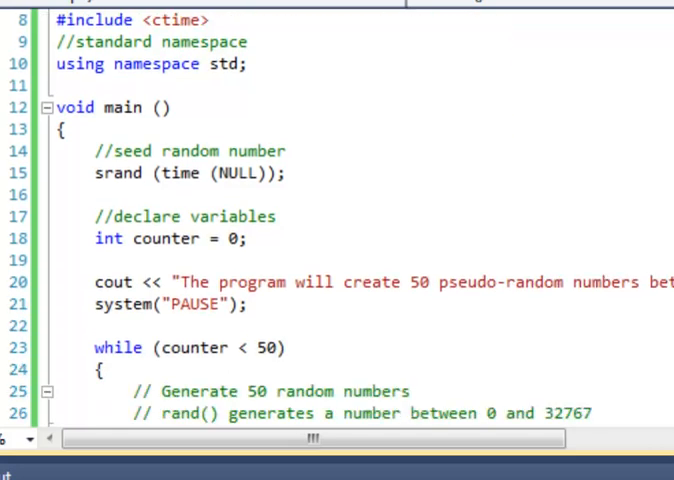
Highlight the rand() generation line before switching to the Moodle sample code.
scroll(down, 3)
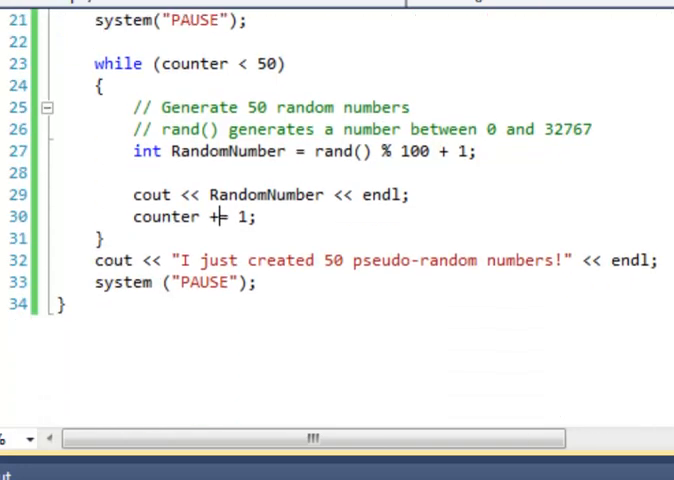
mouse_move(536, 220)
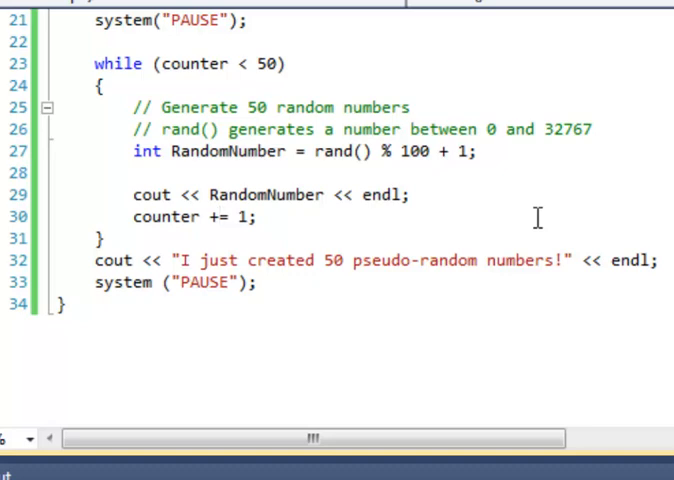
mouse_move(488, 292)
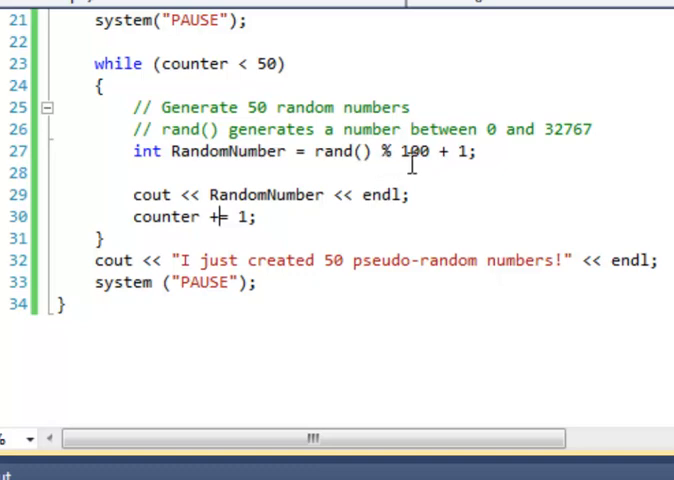
triple_click(300, 152)
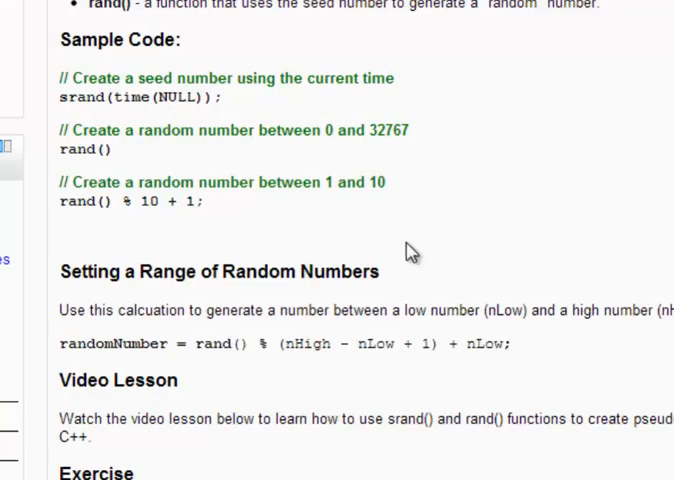
scroll(down, 3)
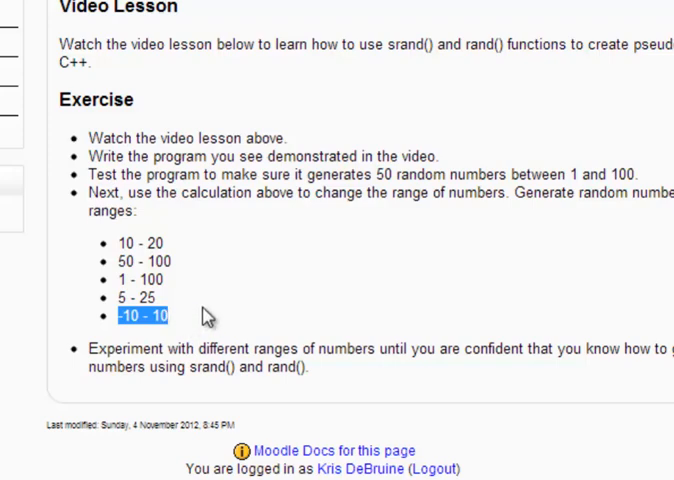
mouse_move(184, 316)
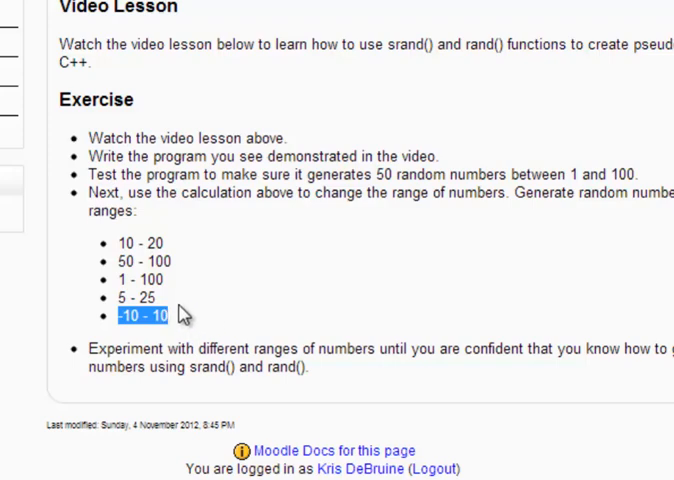
scroll(up, 3)
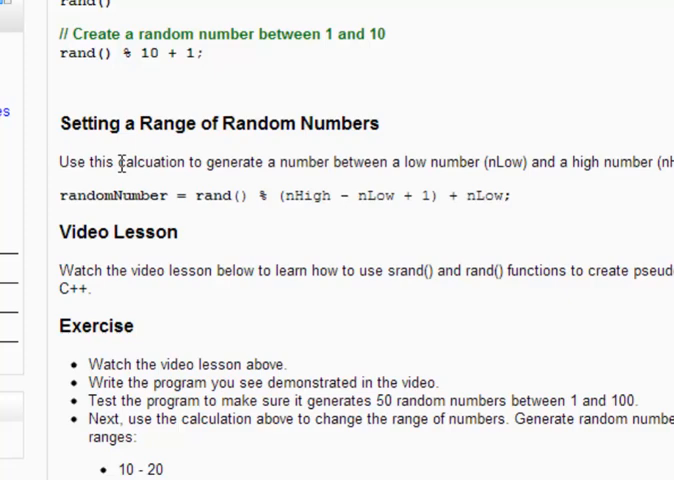
double_click(112, 196)
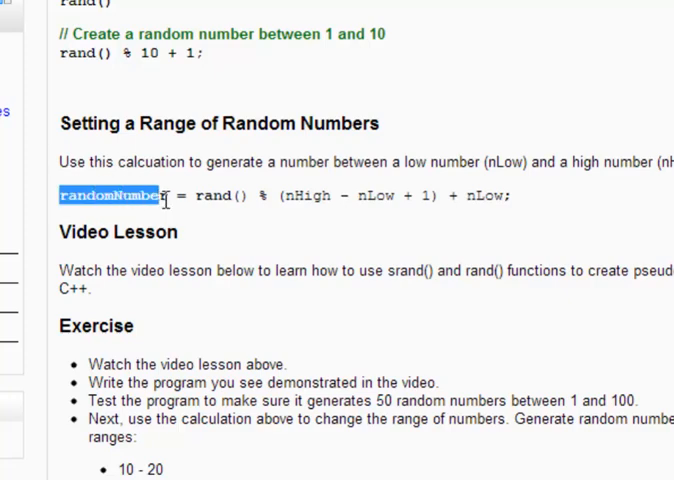
double_click(212, 196)
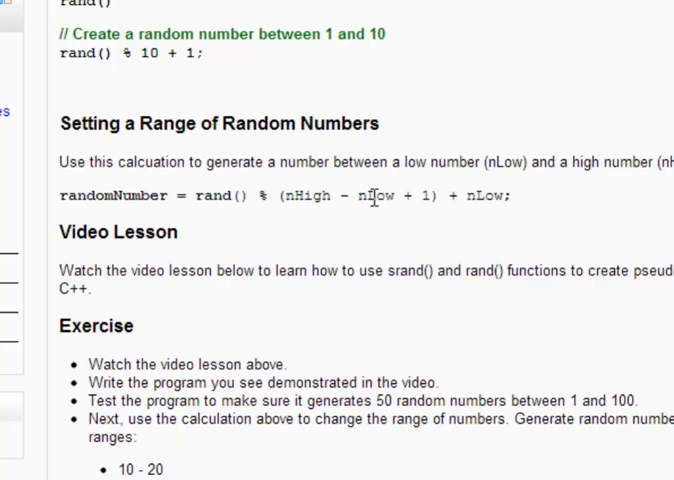
double_click(374, 196)
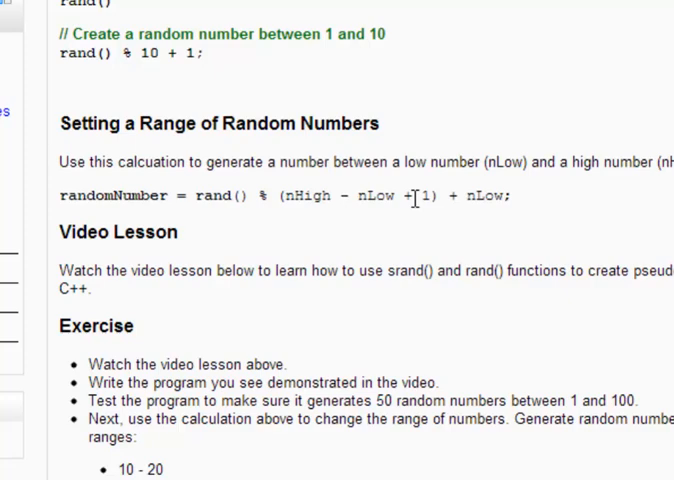
drag(208, 196, 412, 196)
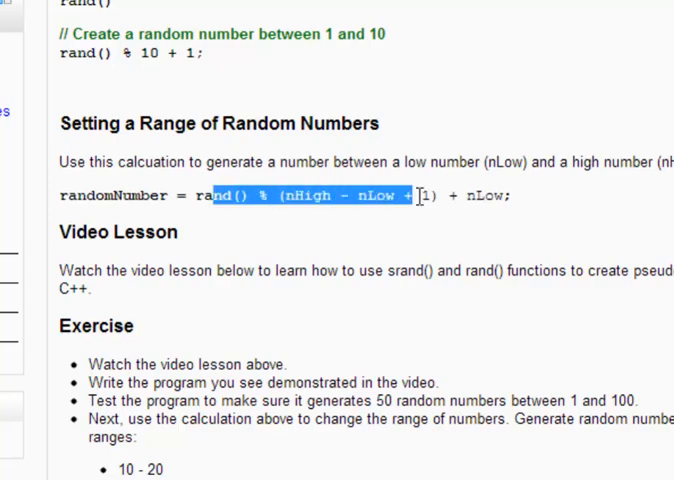
click(480, 196)
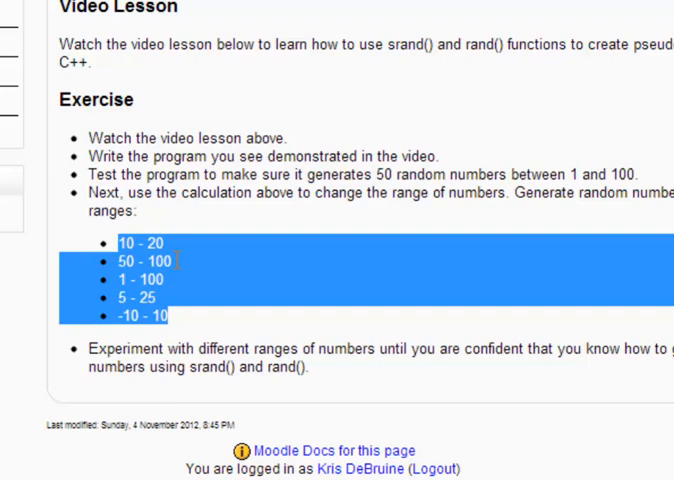
click(130, 260)
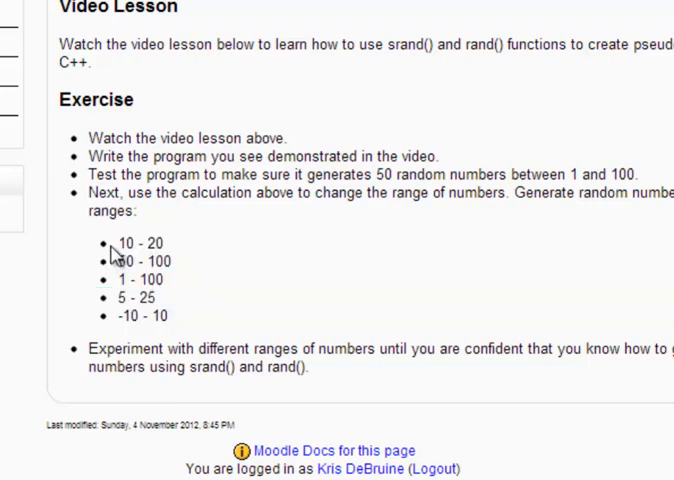
mouse_move(178, 268)
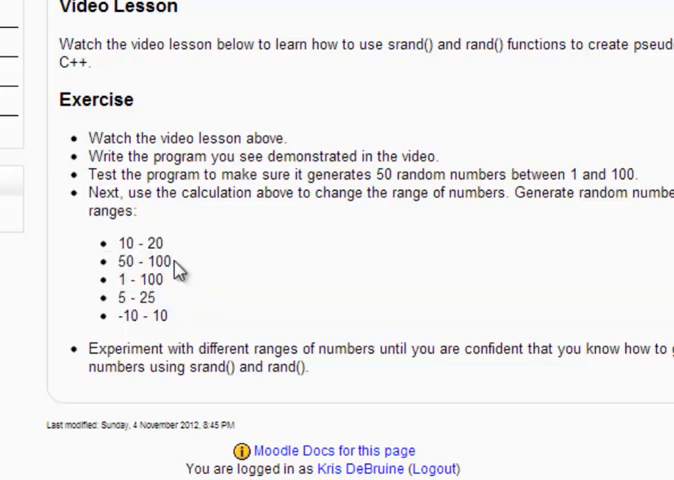
mouse_move(196, 330)
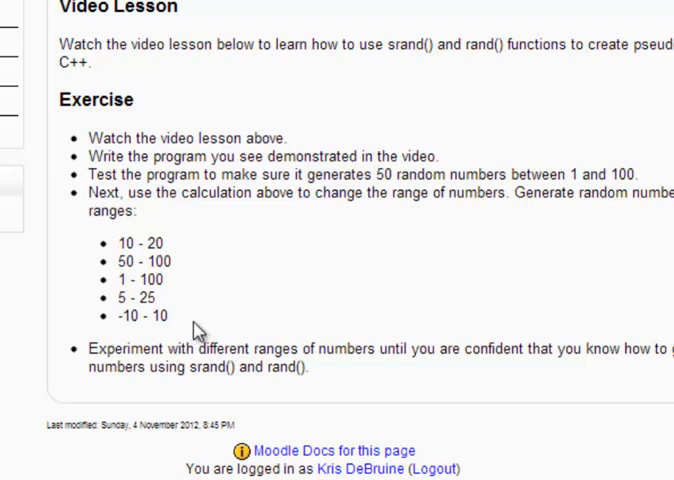
mouse_move(312, 290)
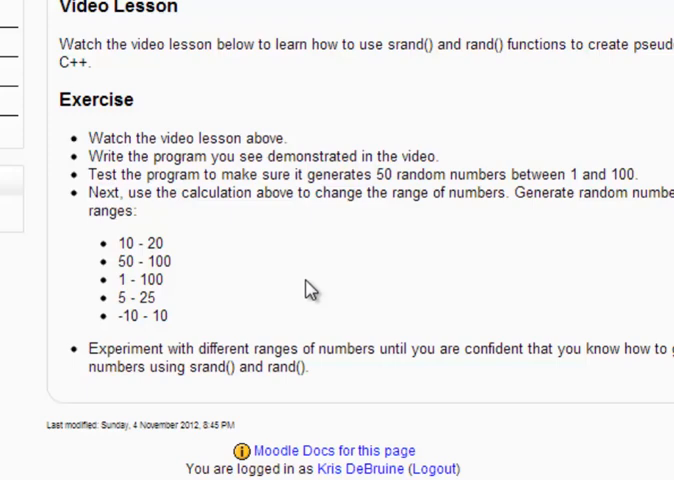
mouse_move(324, 276)
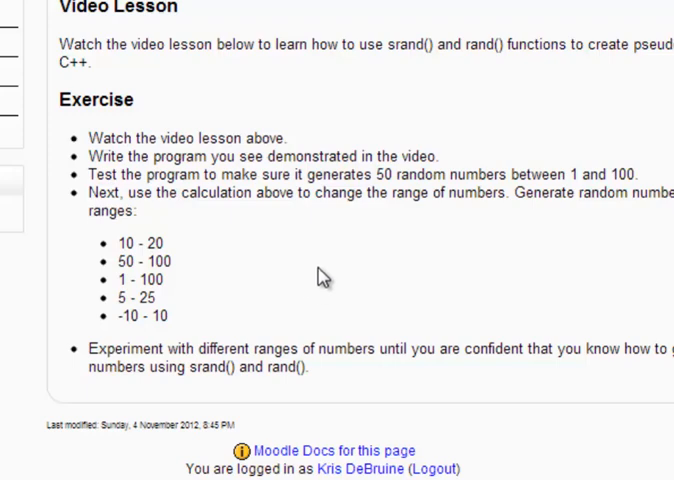
mouse_move(338, 264)
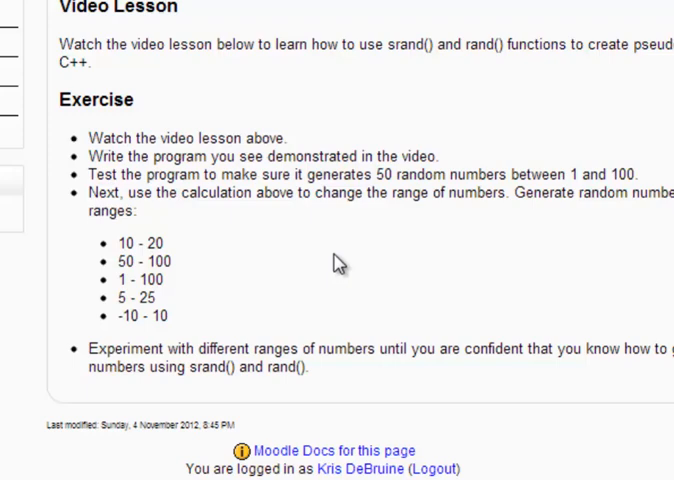
mouse_move(360, 260)
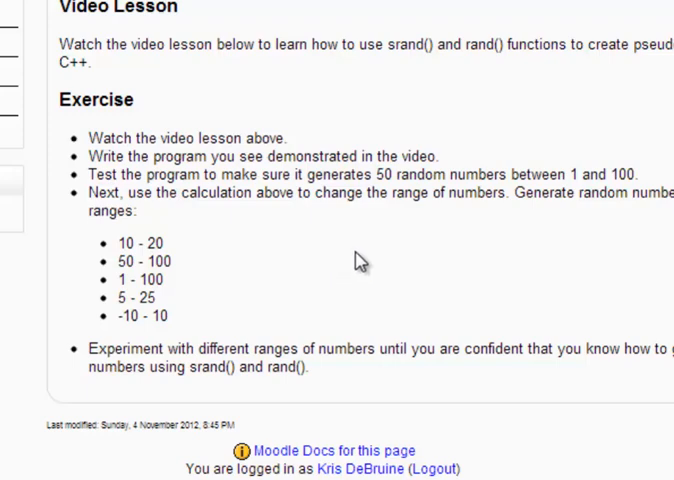